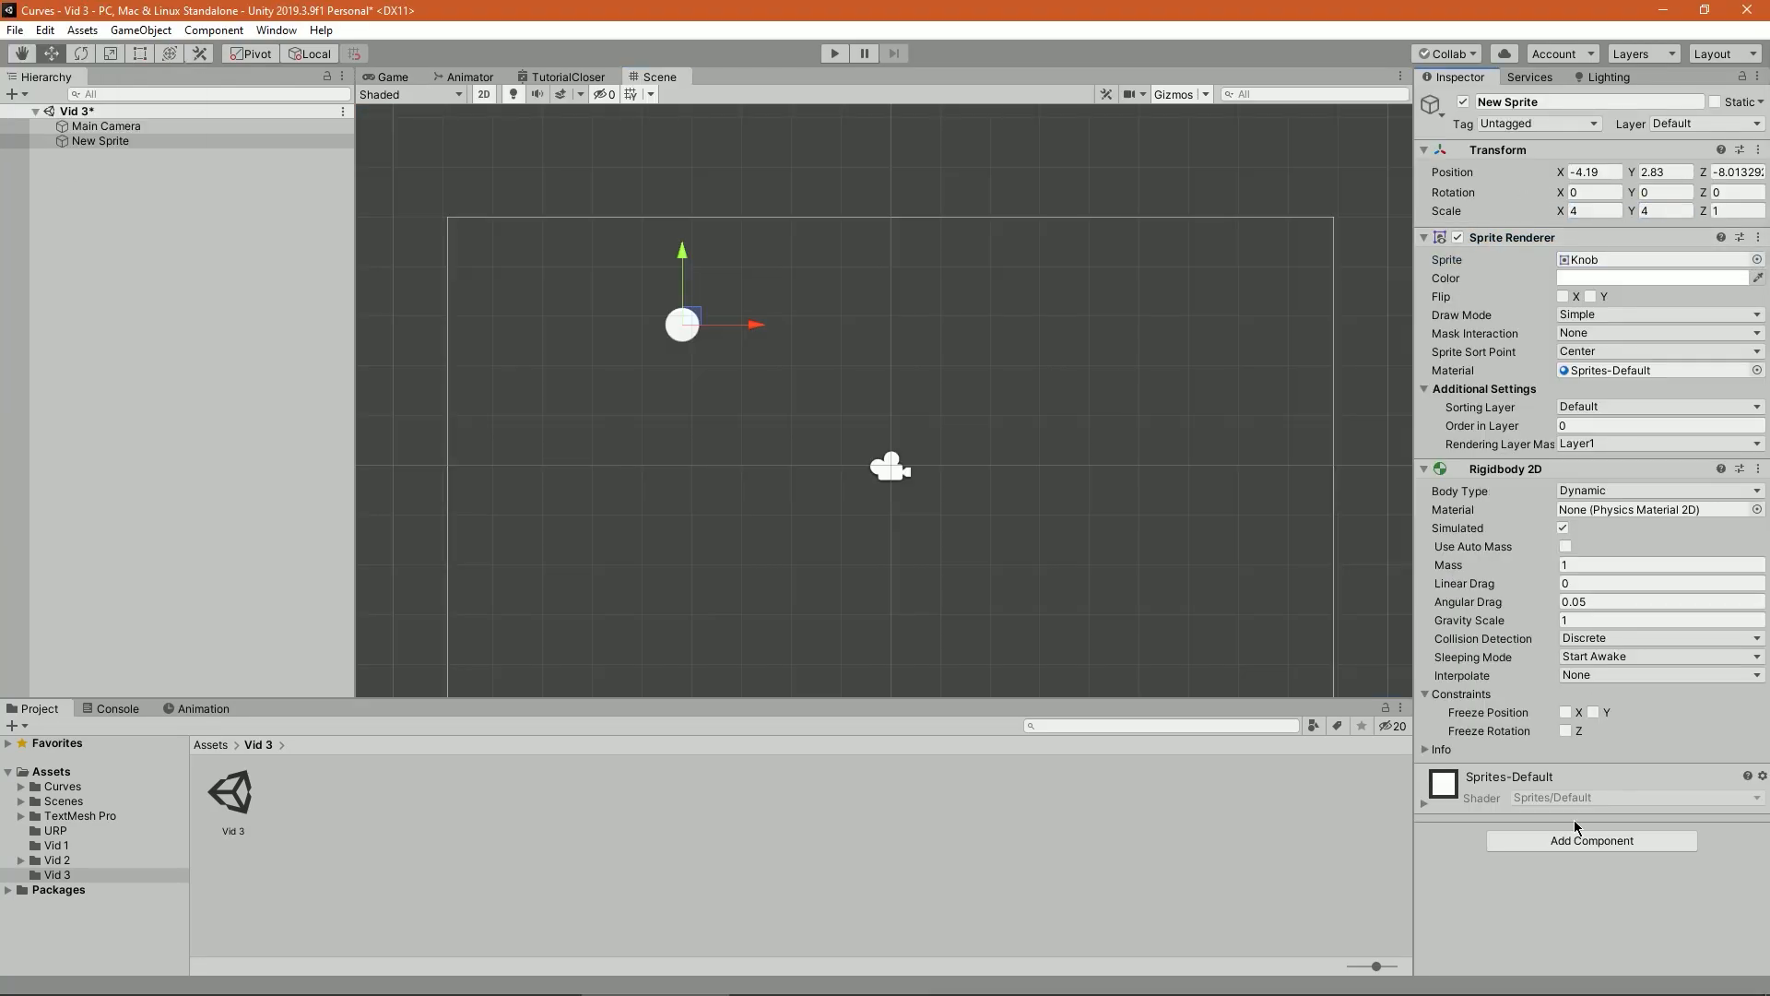
- Add a Distance Joint 2D component to the New Sprite alongside its circle collider
{"action": "left_click", "coordinate": [1590, 841]}
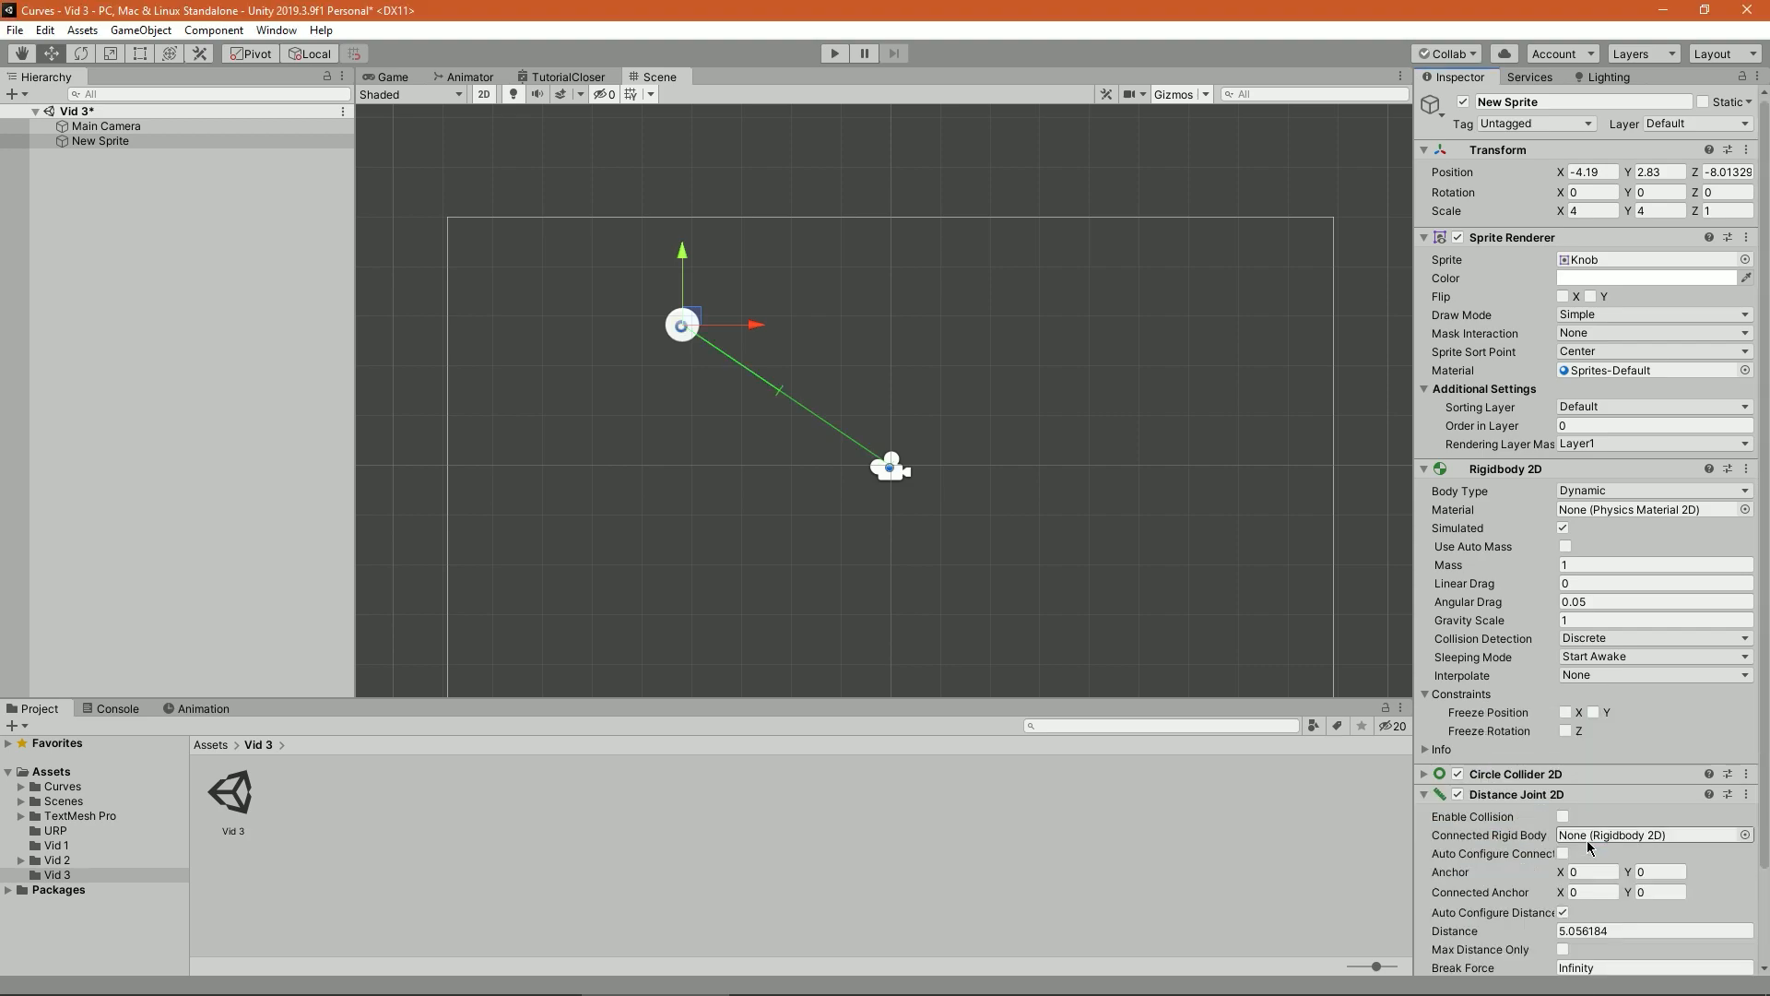
{"action": "scroll", "scroll_direction": "down", "scroll_amount": 3}
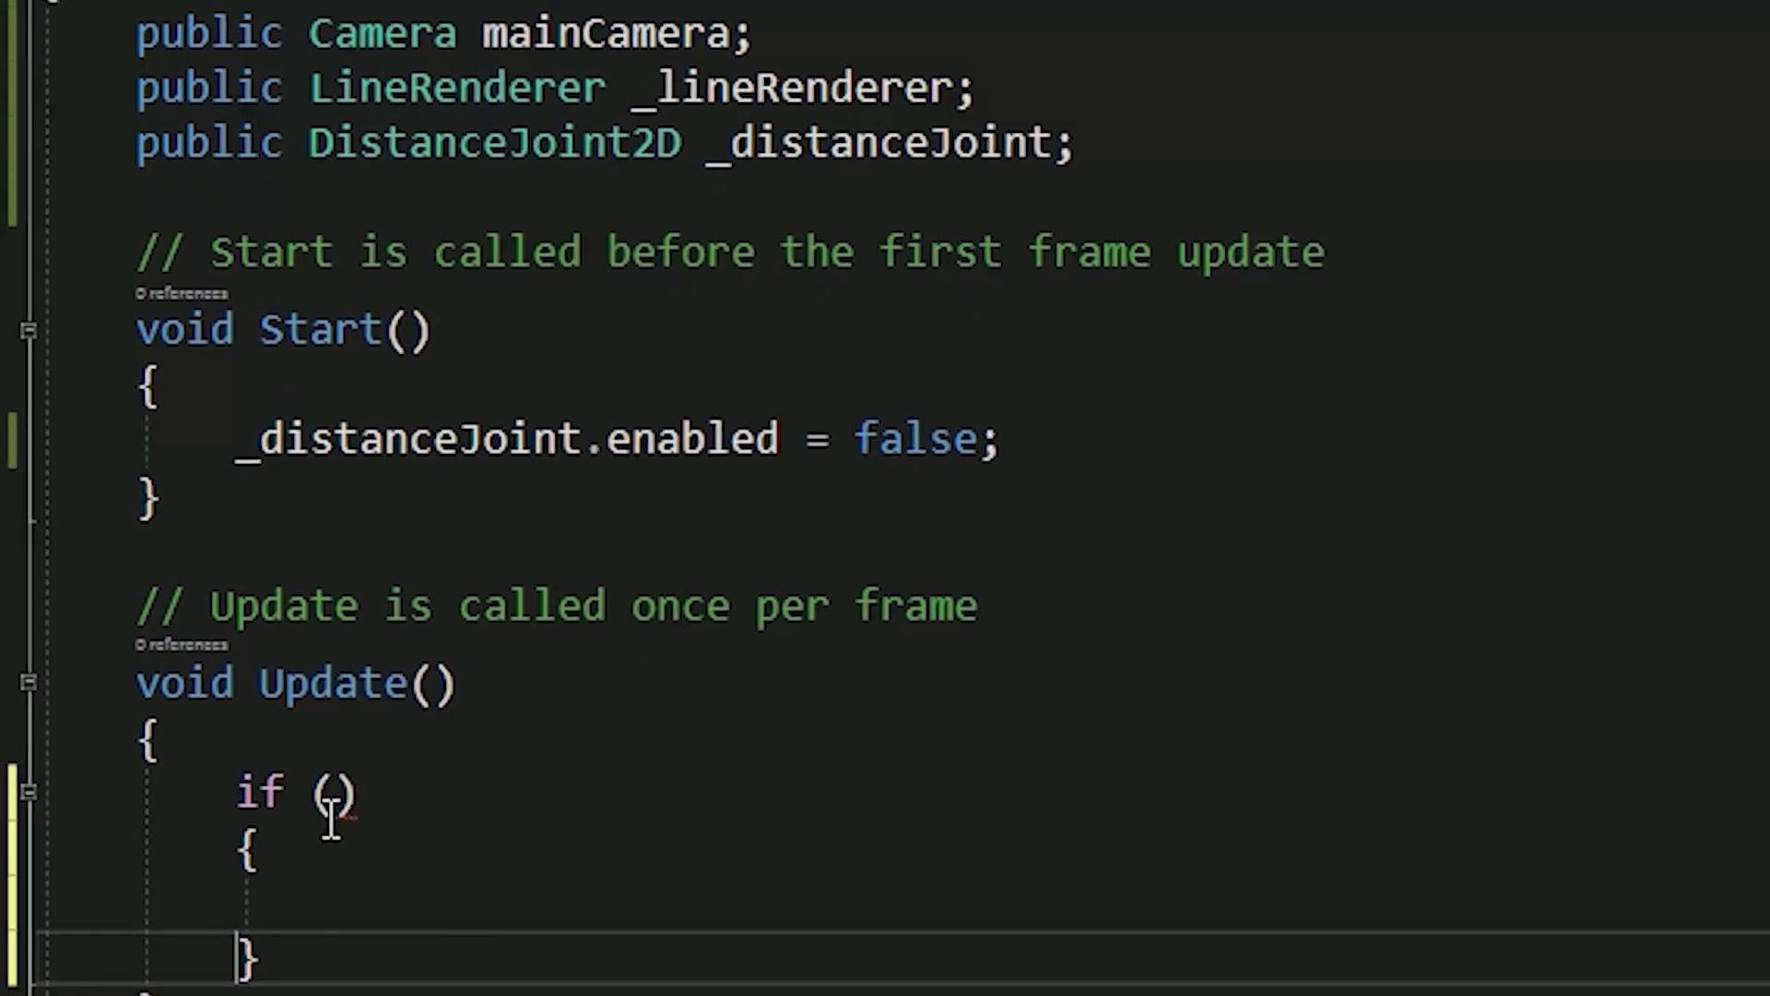
- On Mouse0 press, set connectedAnchor to the camera's ScreenToWorldPoint of the mouse and enable _distanceJoint
{"action": "type", "text": "Input.GetKeyDown(KeyCode.Mouse0"}
{"action": "type", "text": "_distanceJoint."}
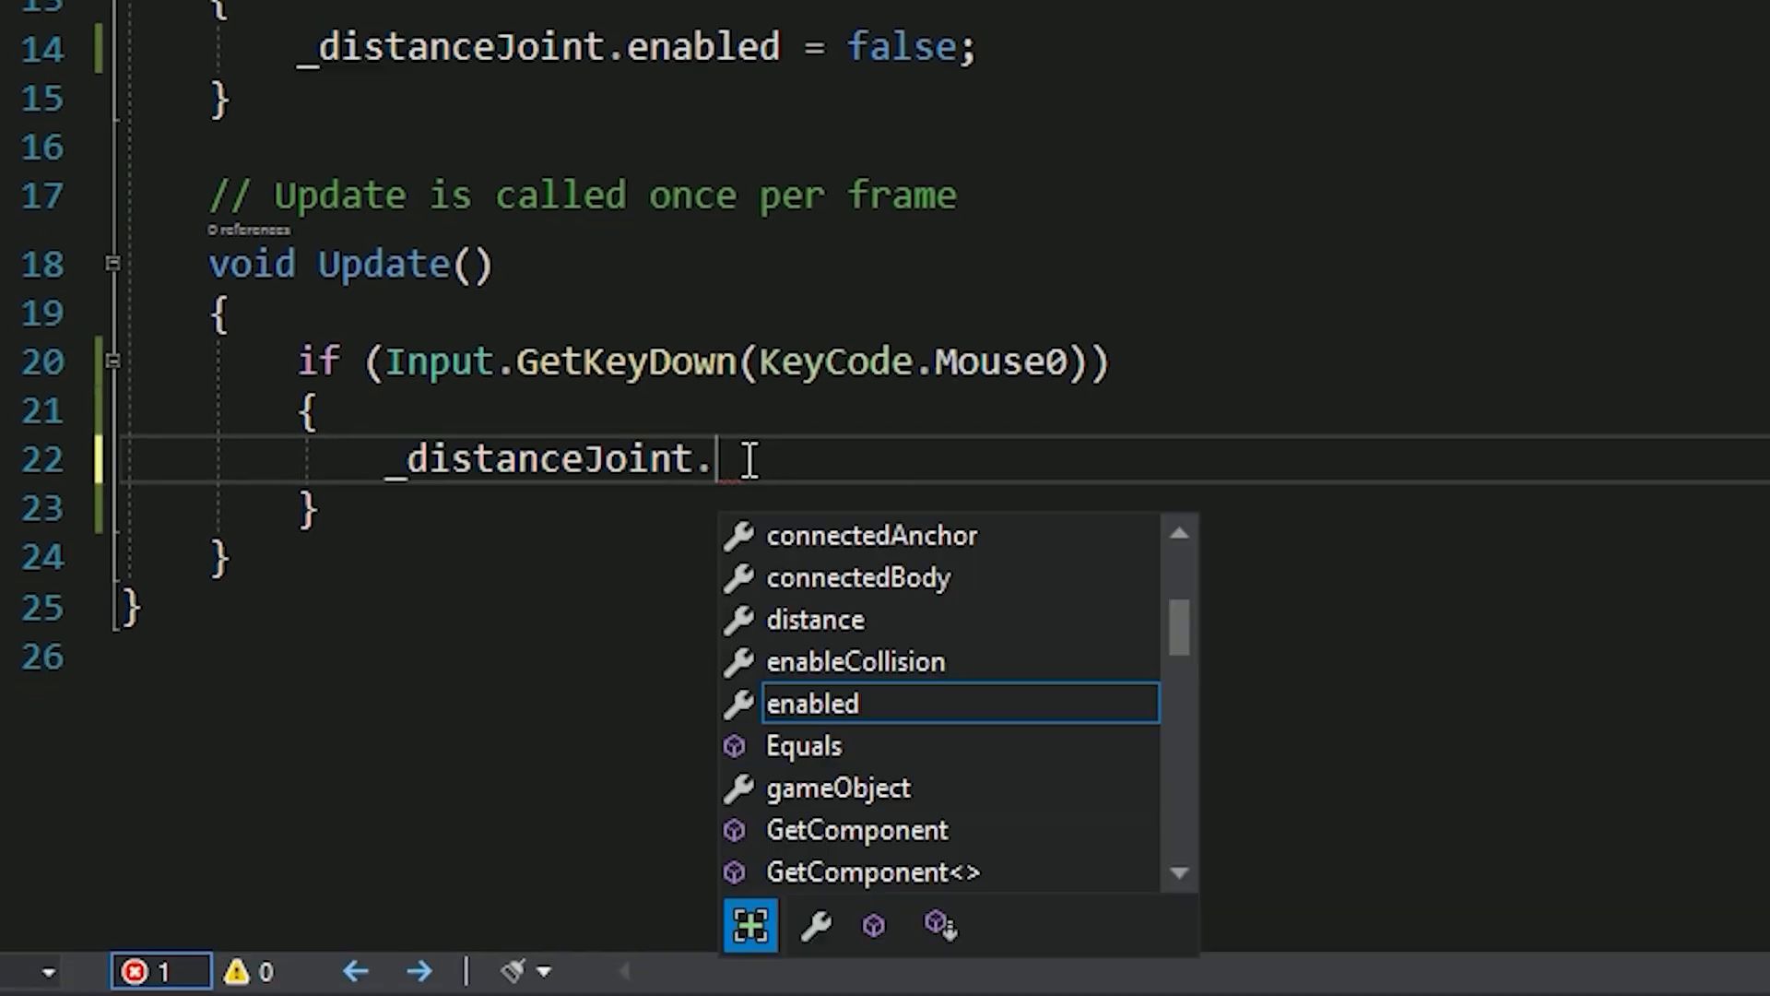
{"action": "type", "text": "connectedAnchor = mainCamera.sc"}
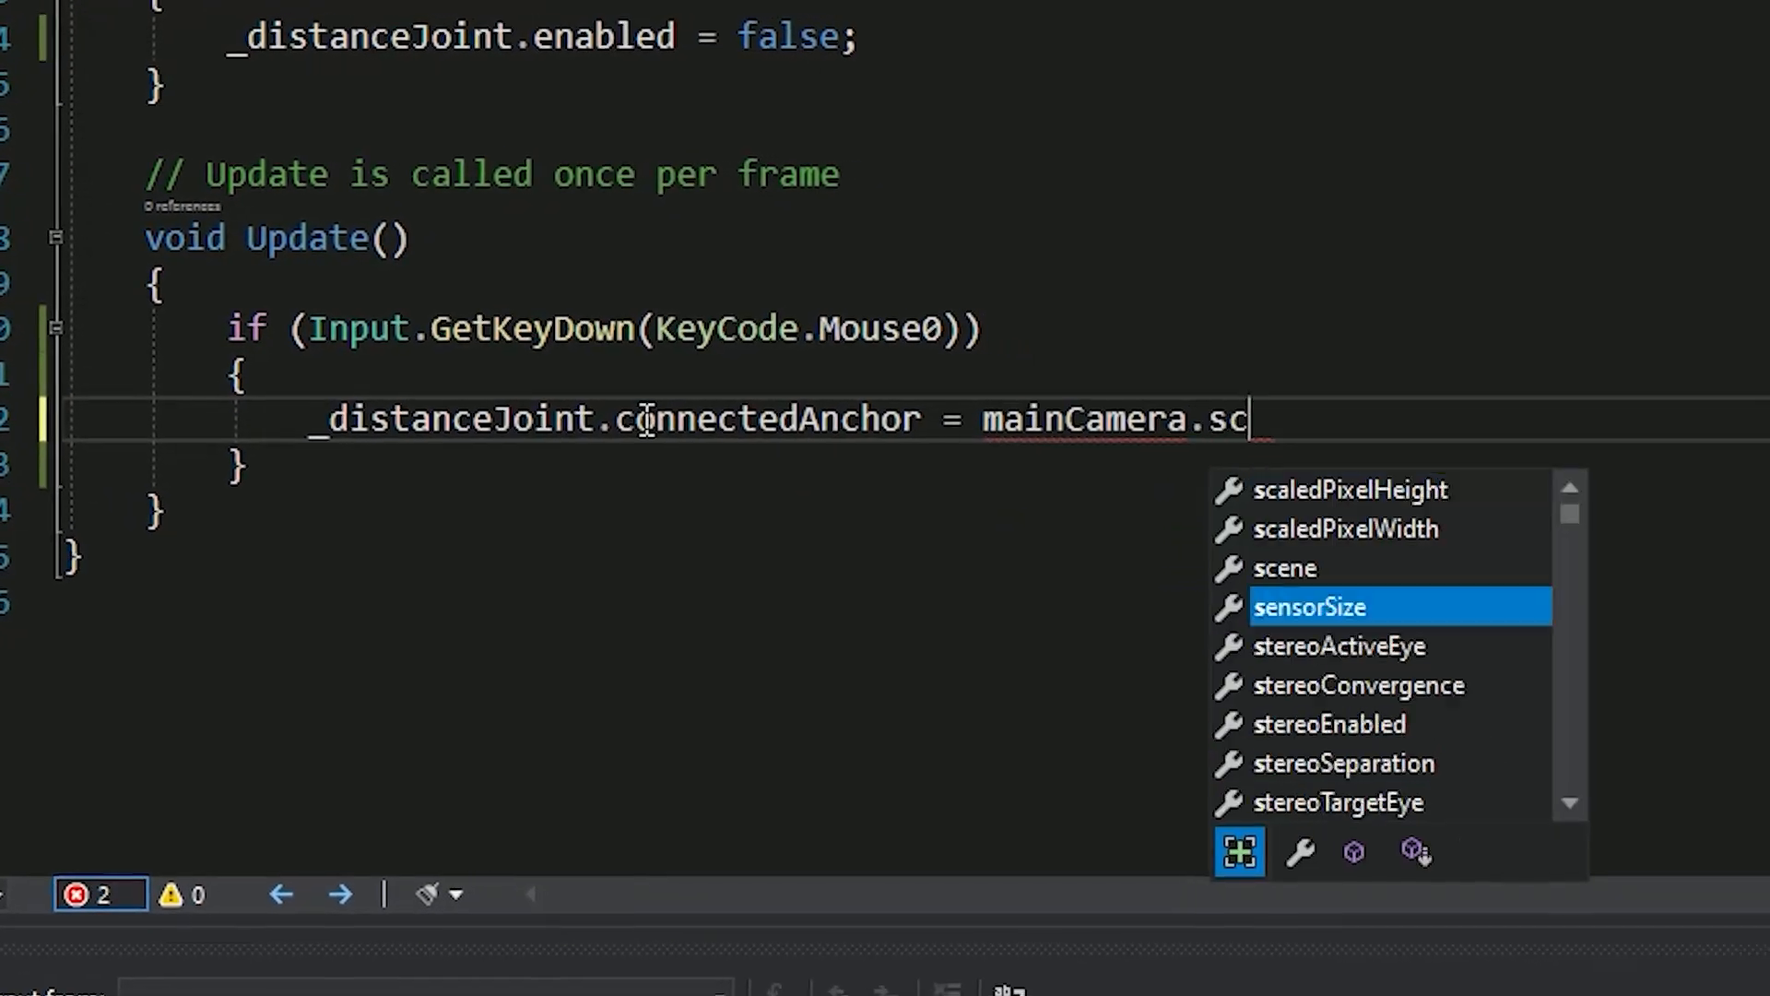
{"action": "type", "text": "creenToWorldPoint(Input.mousePosition);"}
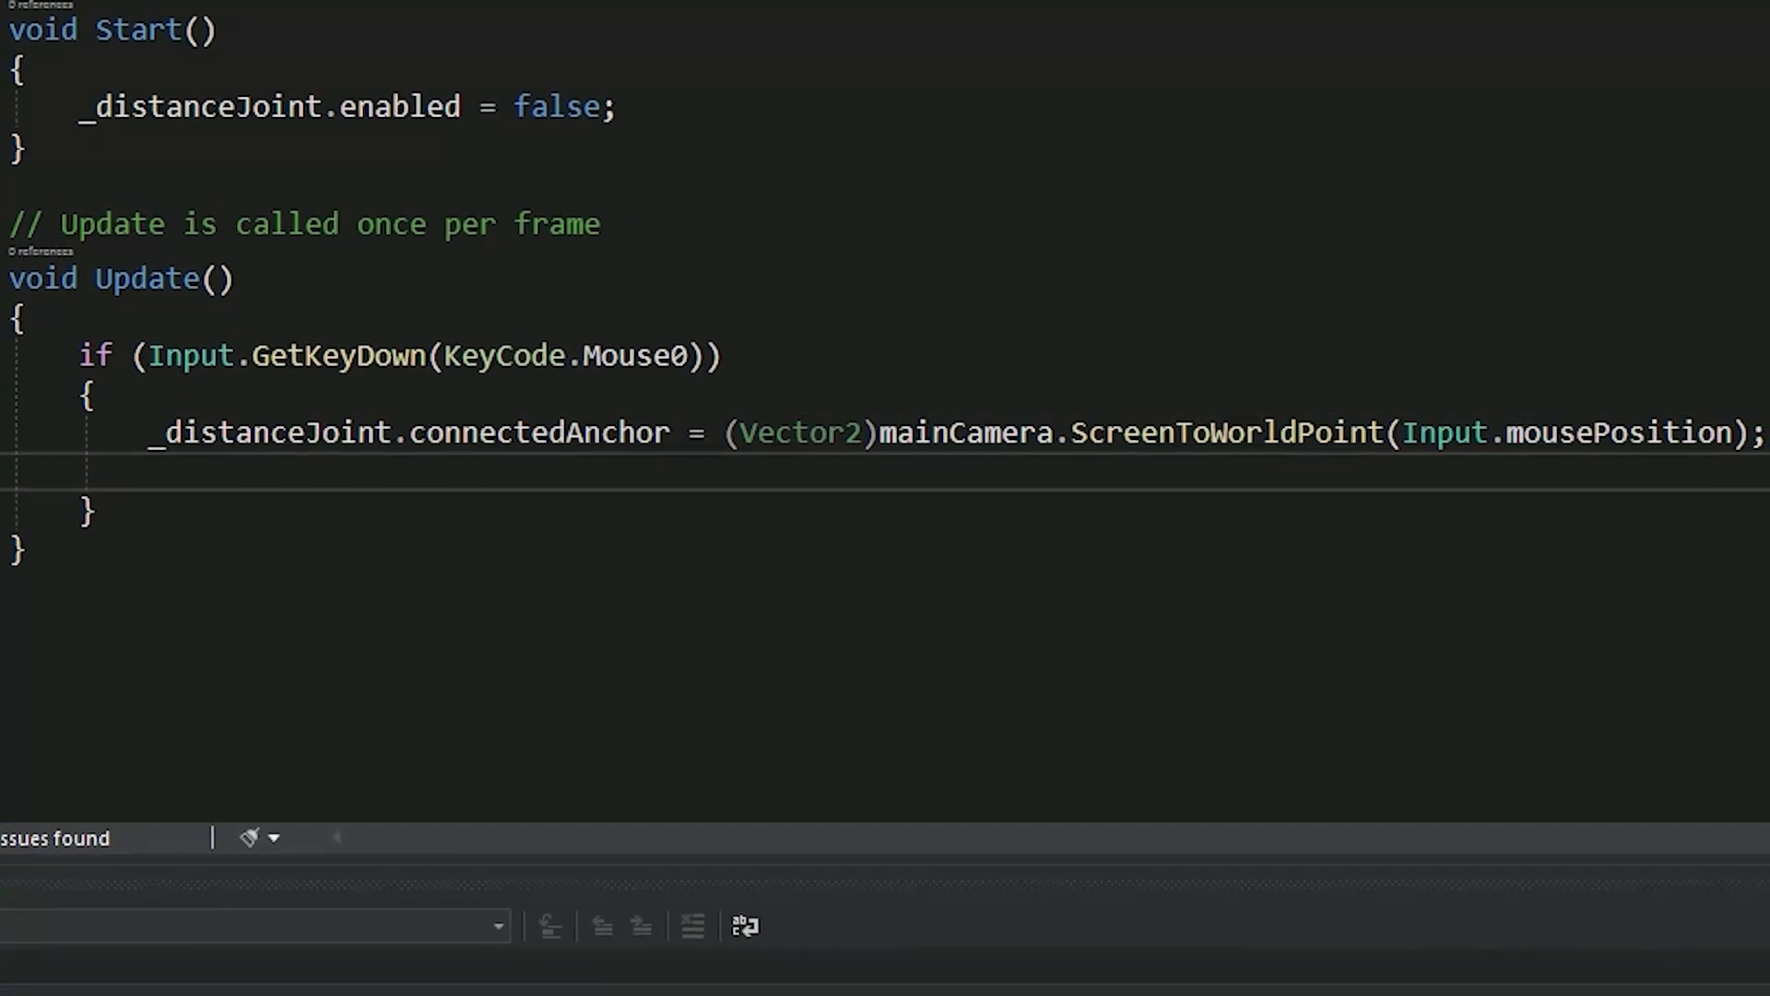
{"action": "type", "text": "_distanceJoint.enabled = true;"}
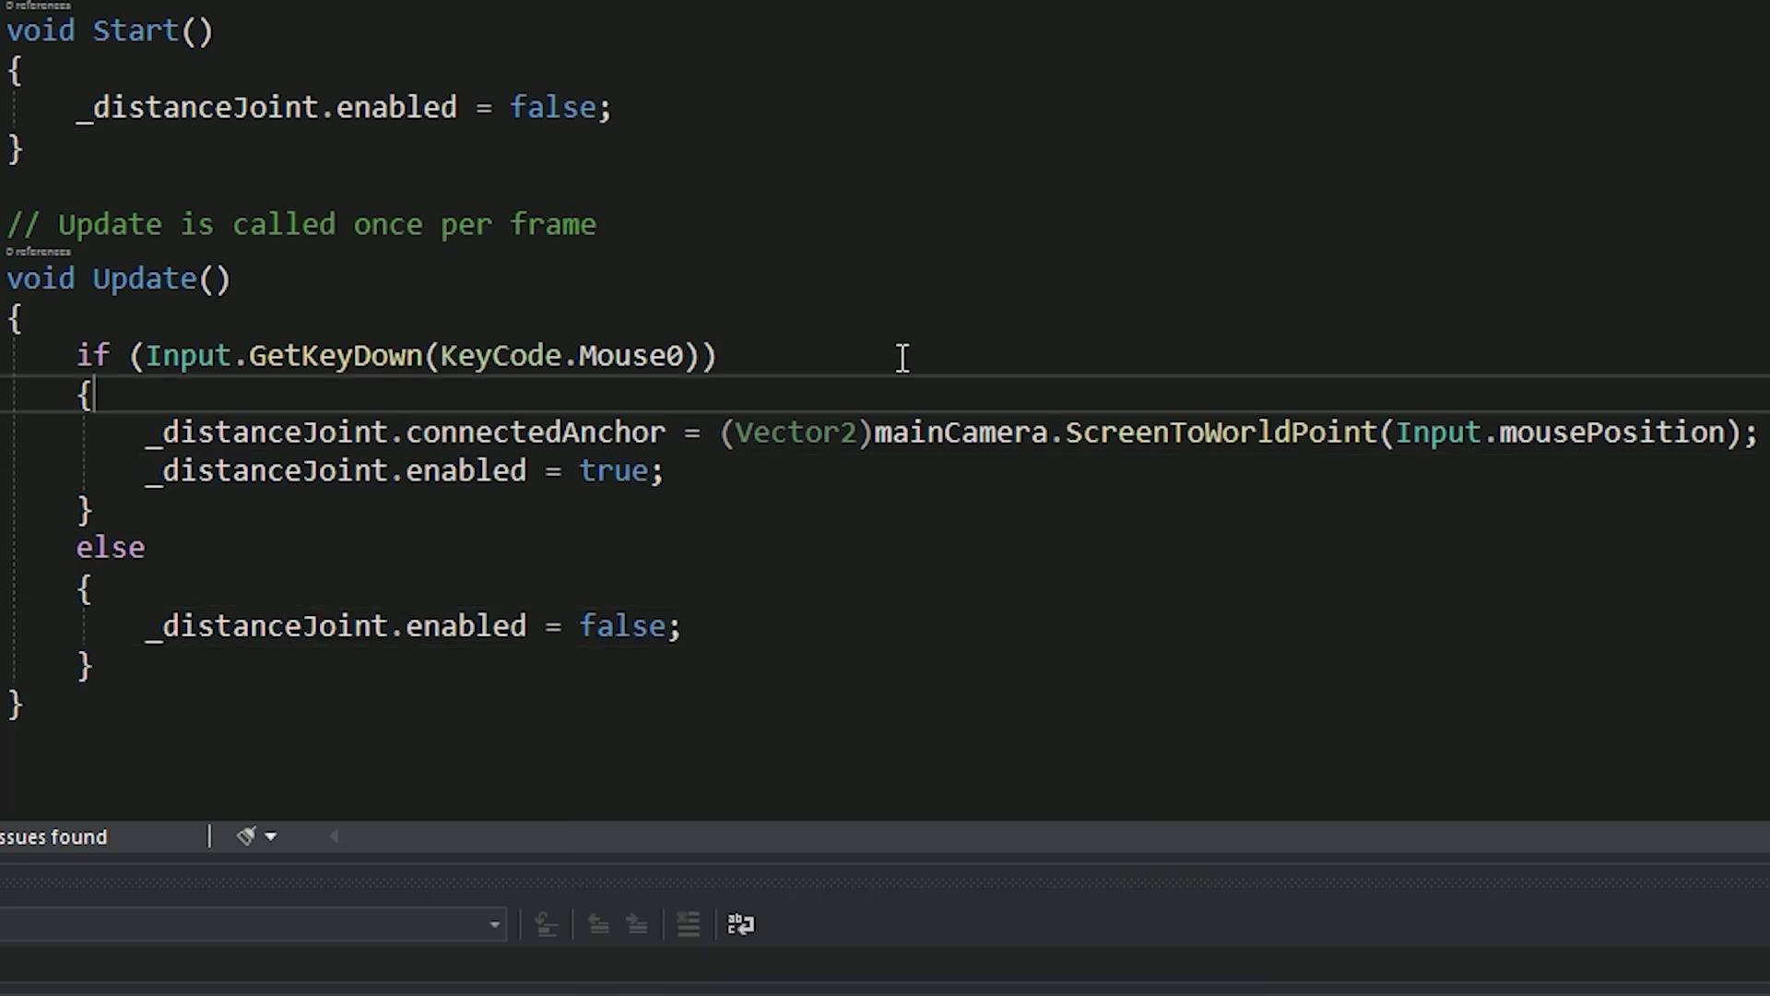
{"action": "type", "text": "Vector2 mousePos"}
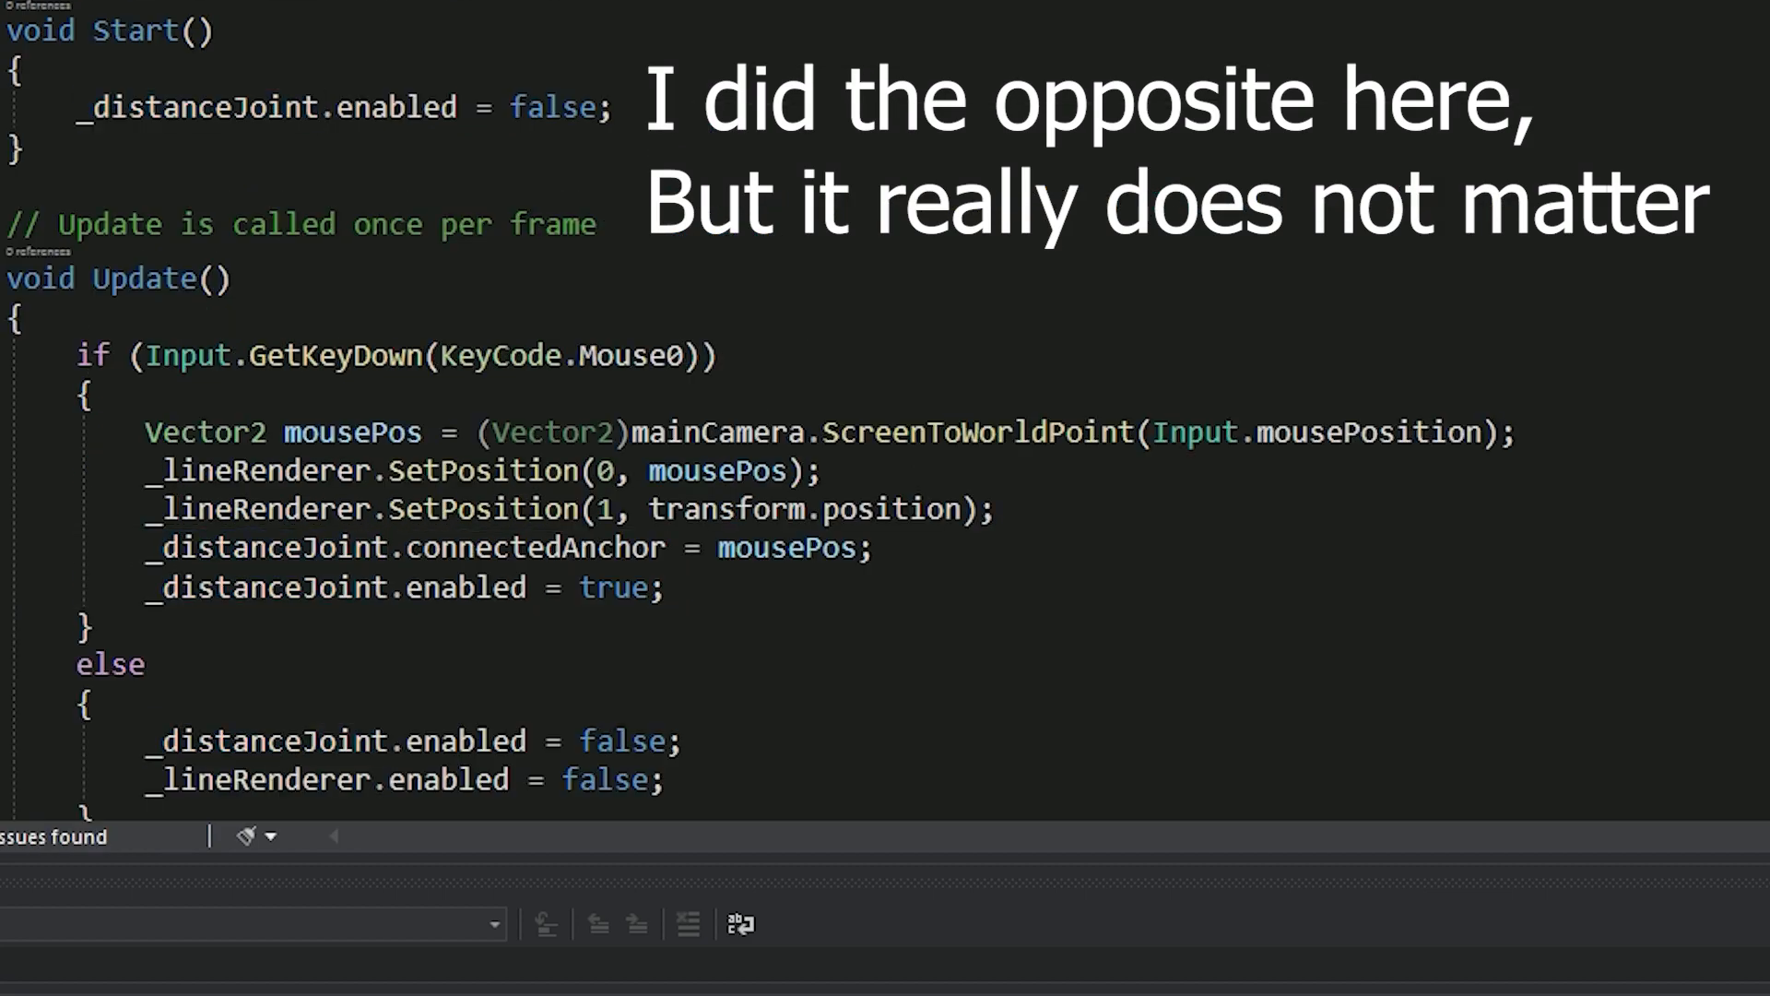
- While _distanceJoint is enabled, keep _lineRenderer position 1 at transform.position
{"action": "type", "text": "if (){"}
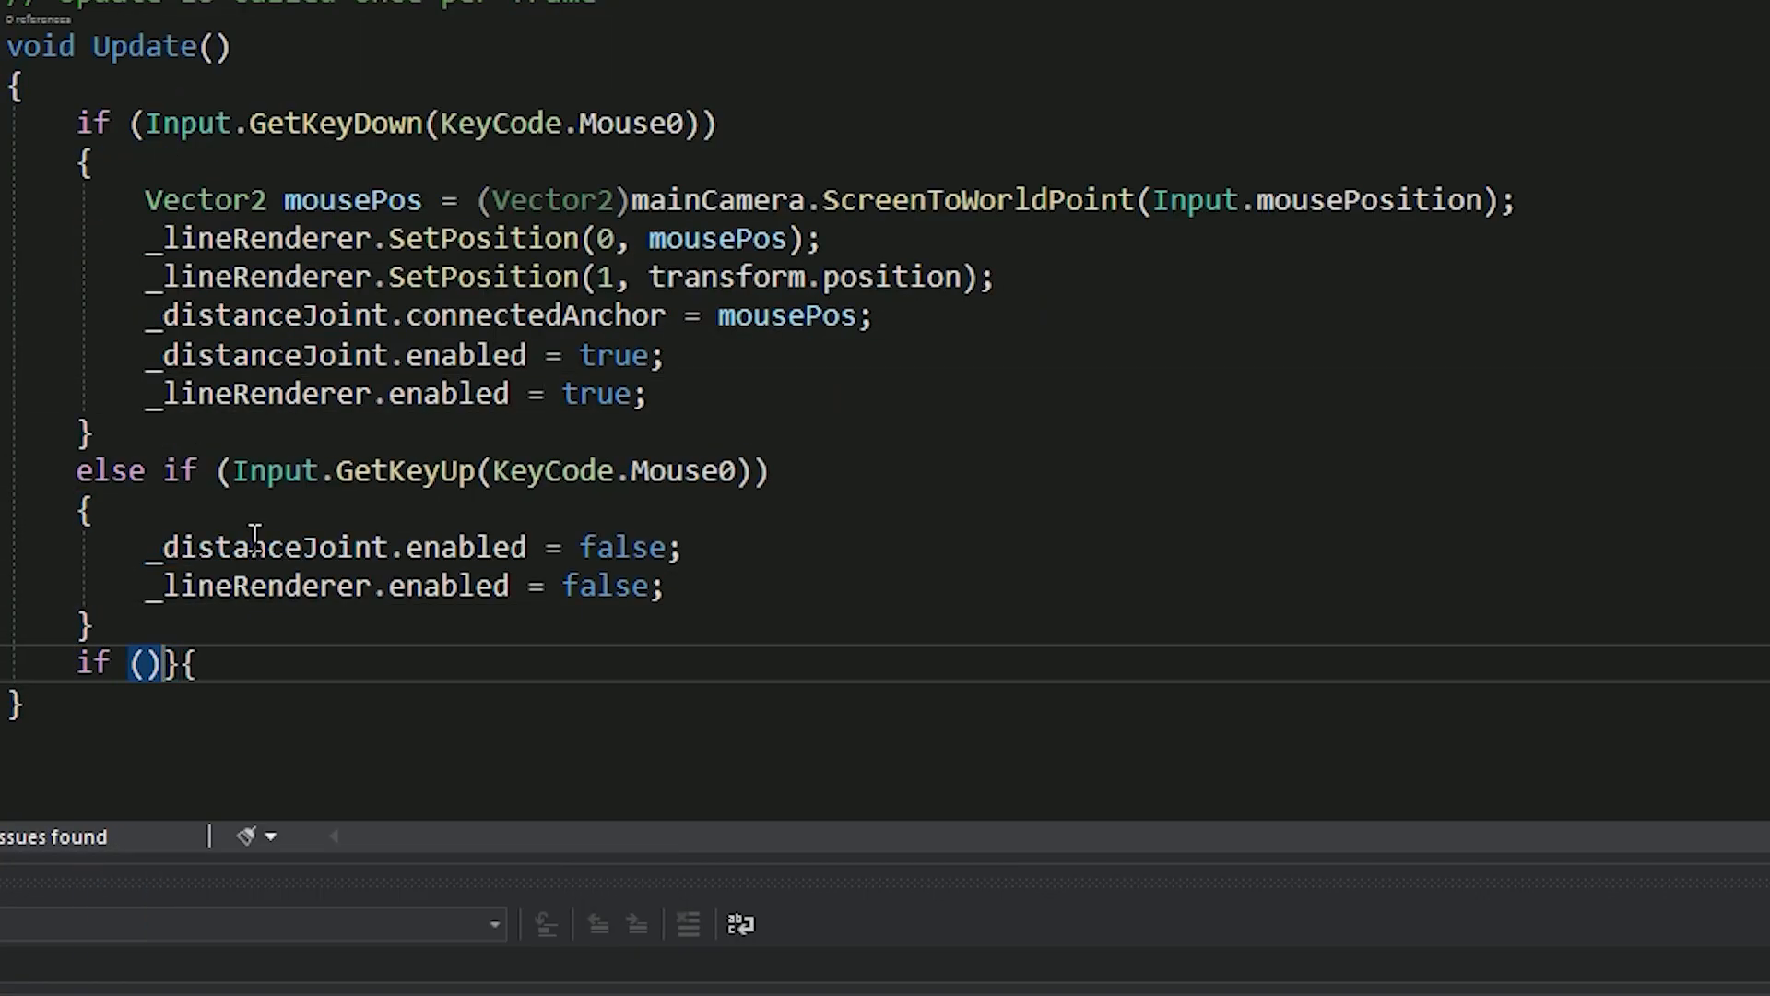
{"action": "type", "text": "_distanceJoint.enabled"}
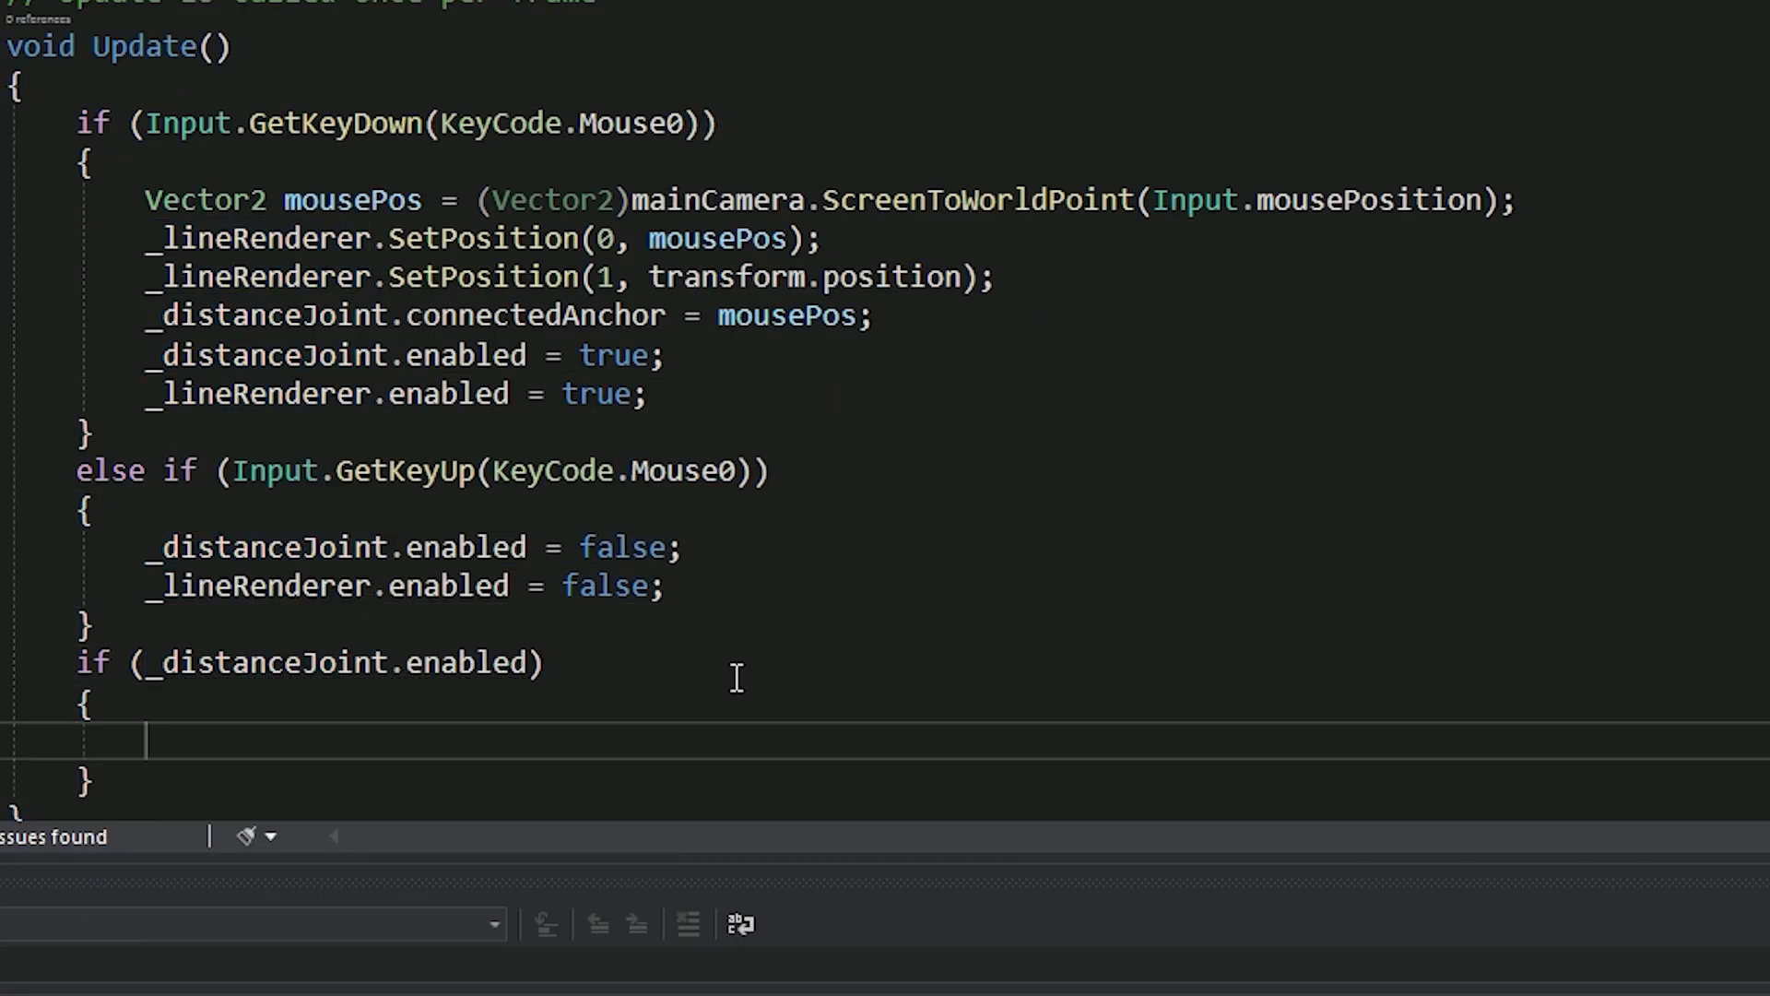
{"action": "type", "text": "_lineRenderer.positionCount()"}
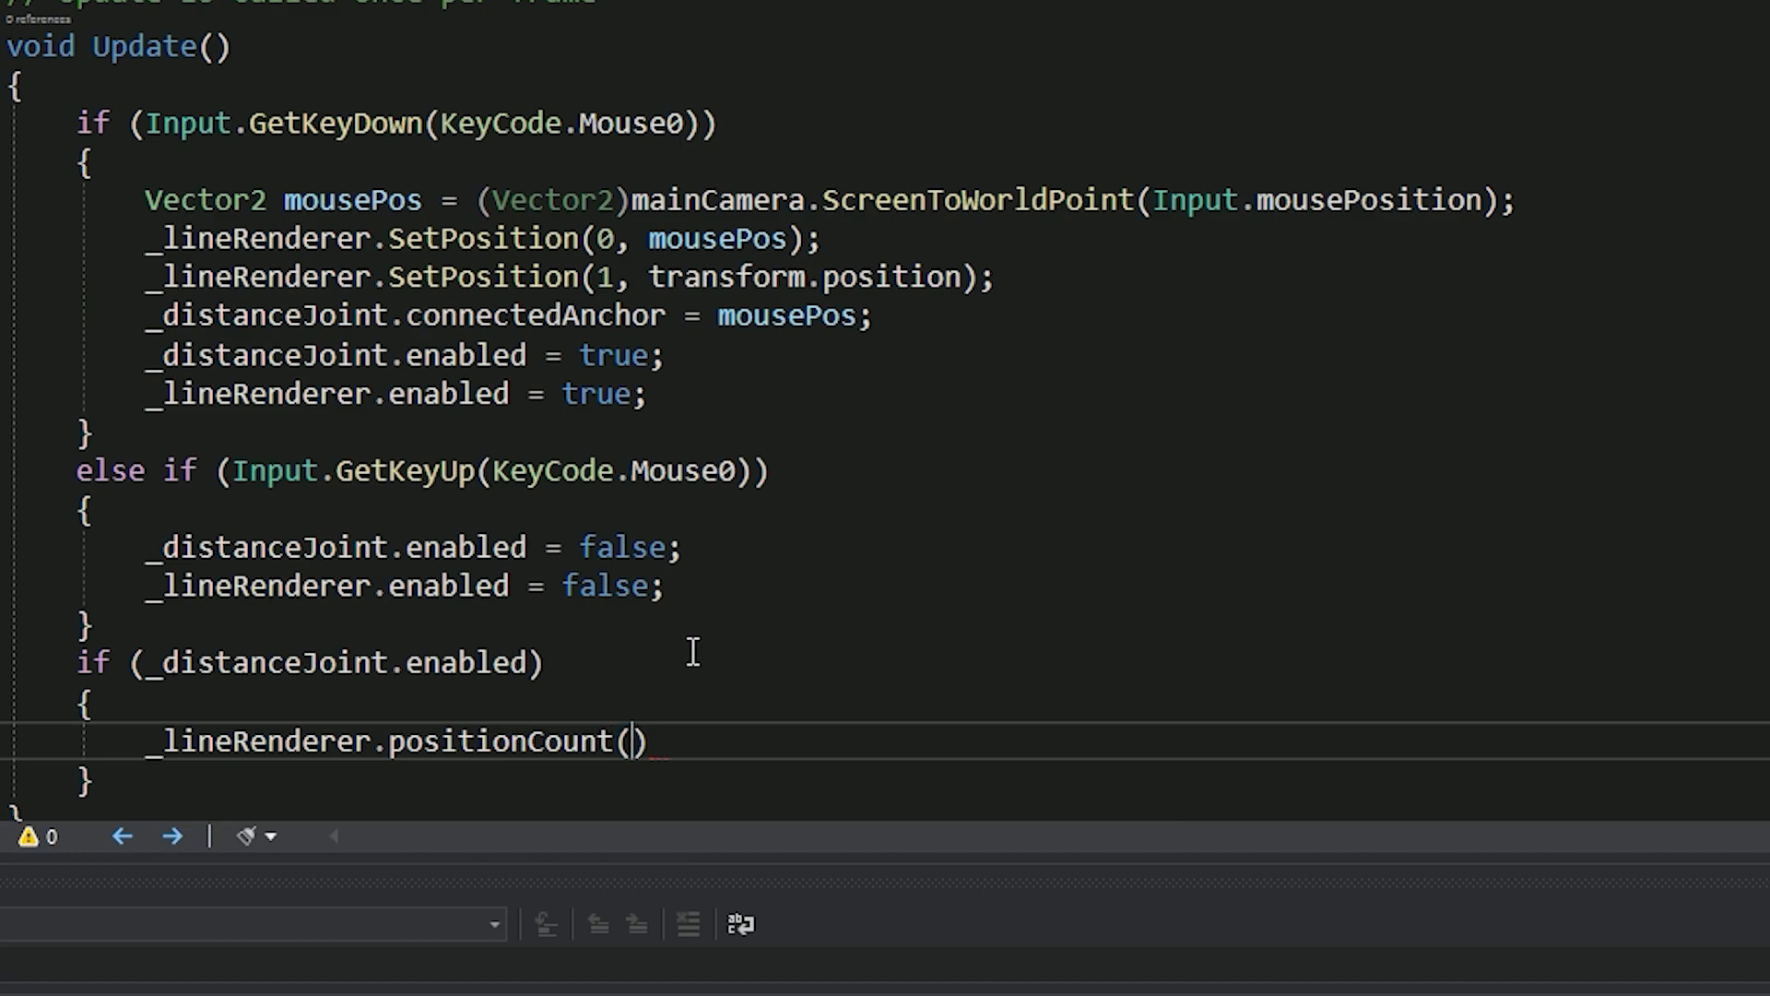
{"action": "type", "text": "1, transform.position);"}
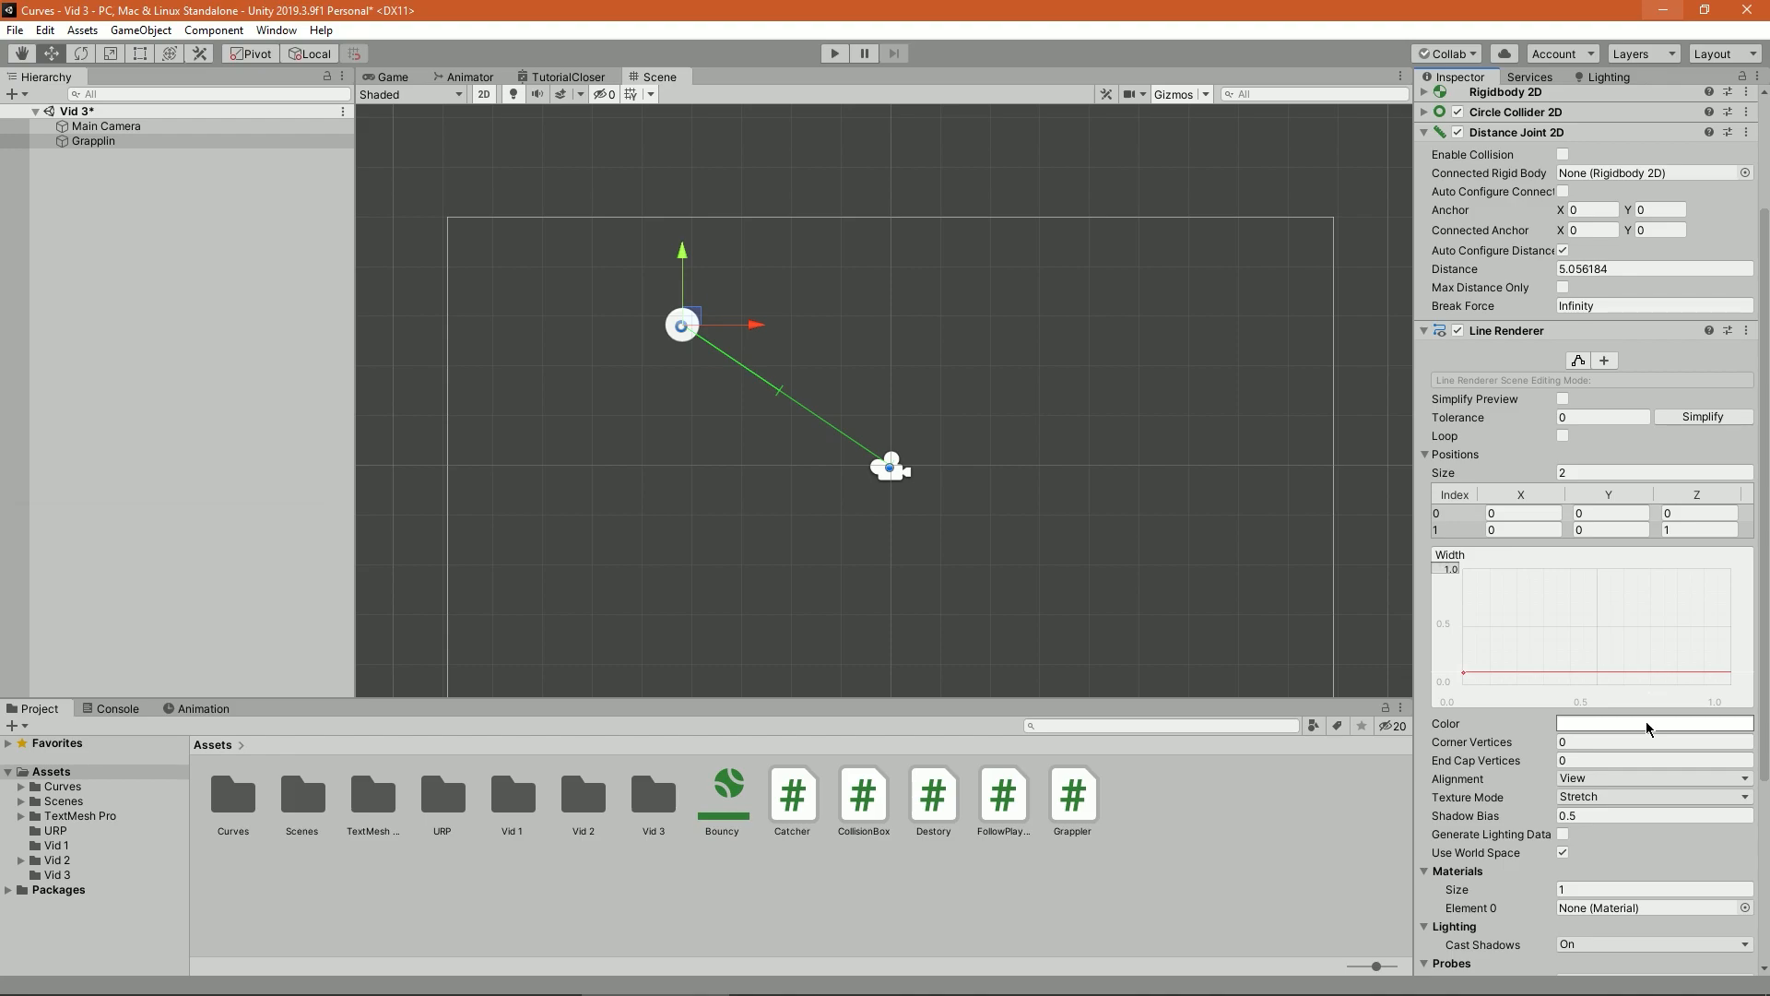
- Colour the Line Renderer black and choose a shader for the new LineMaterial
{"action": "left_click", "coordinate": [1652, 722]}
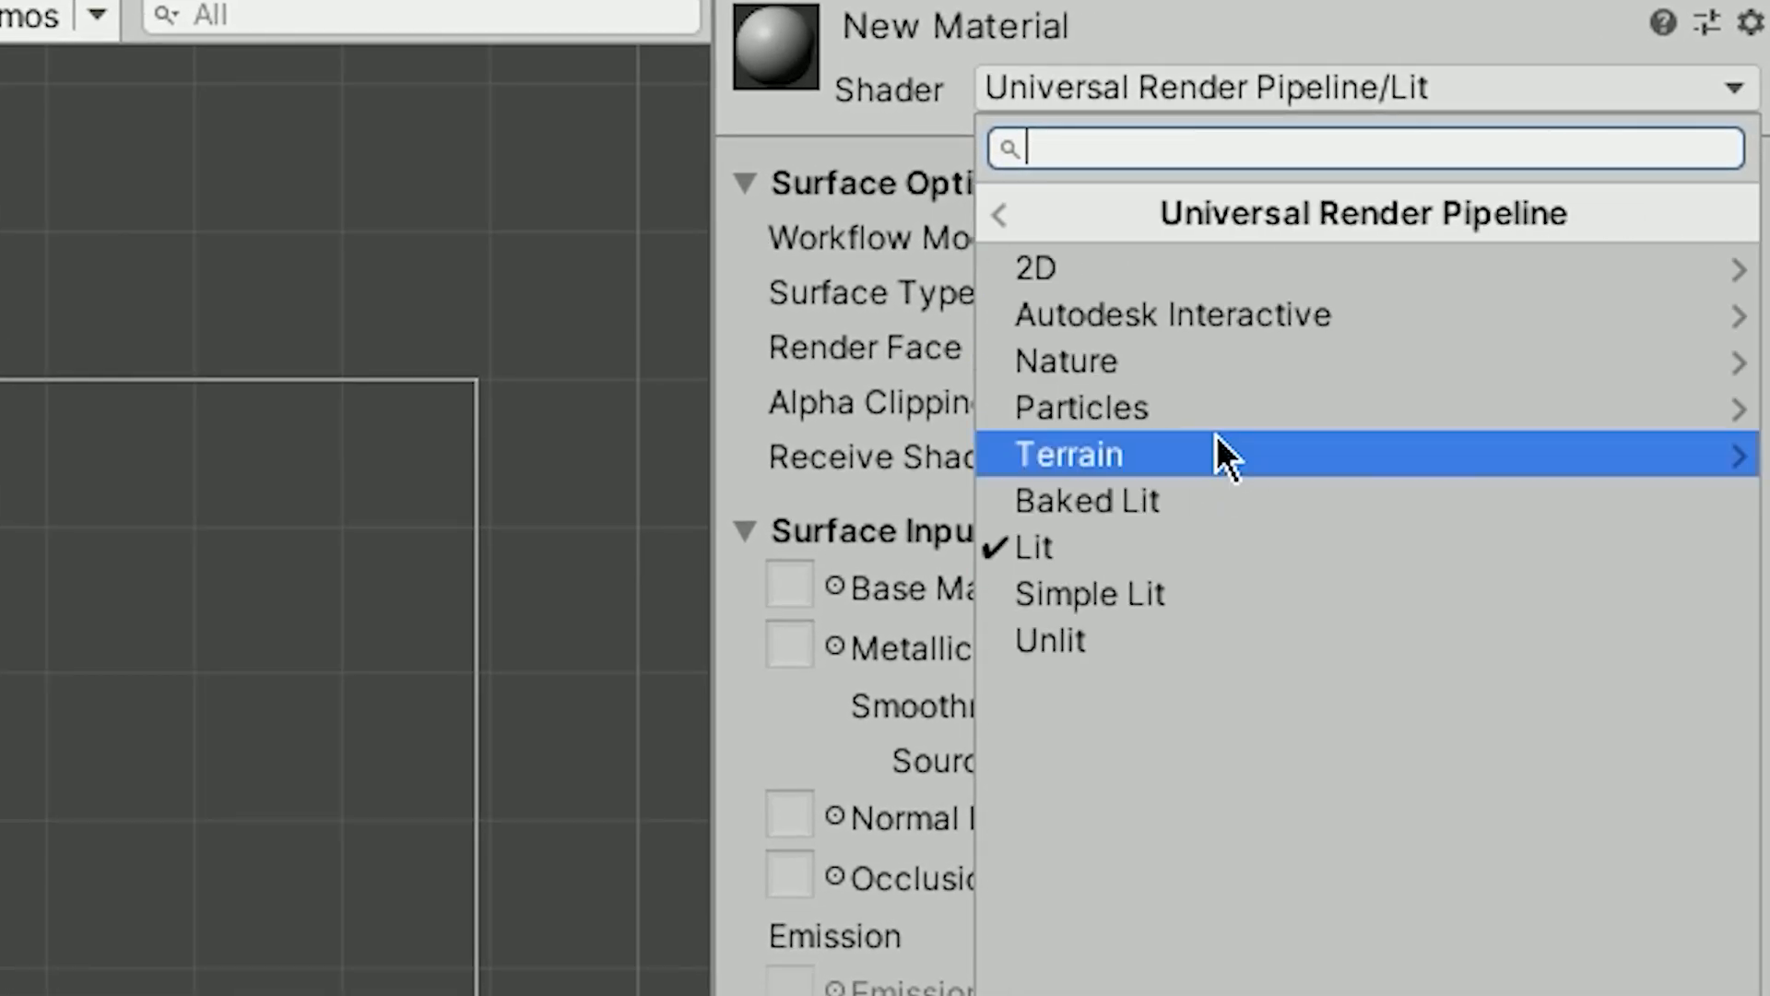
{"action": "left_click", "coordinate": [1080, 407]}
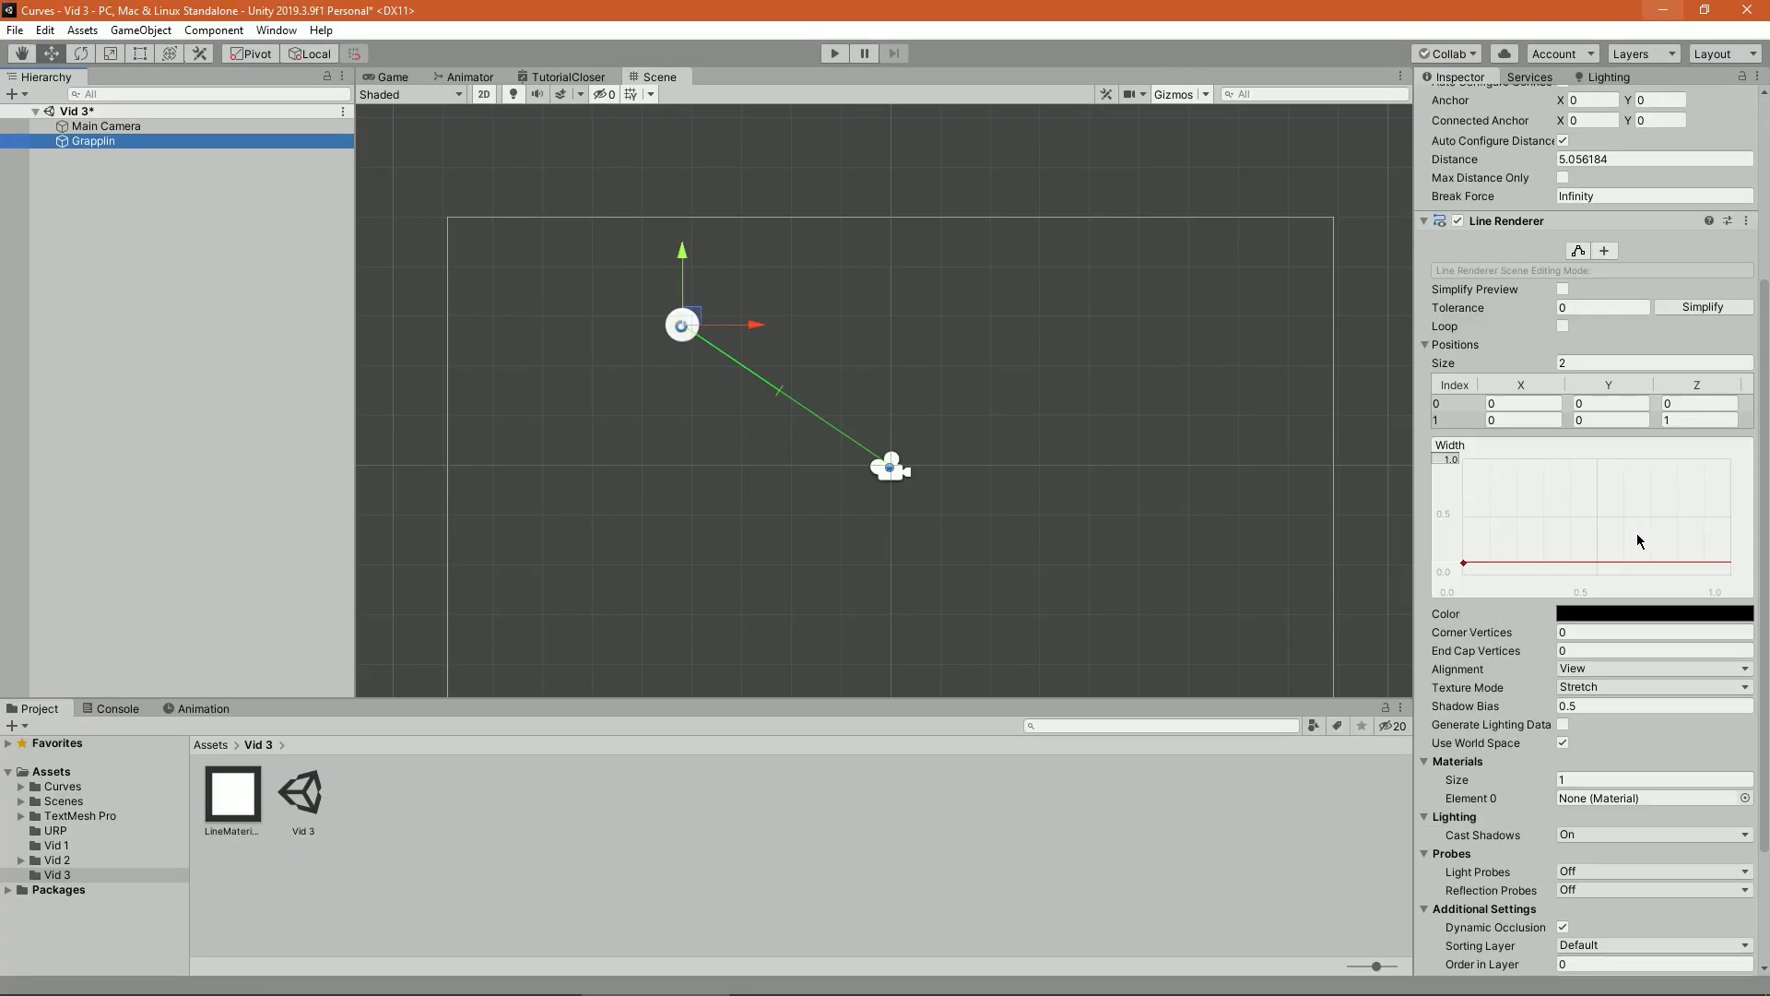
- Enter Play mode and fire the grapple above the ball so it swings on the rope
{"action": "left_click", "coordinate": [834, 53]}
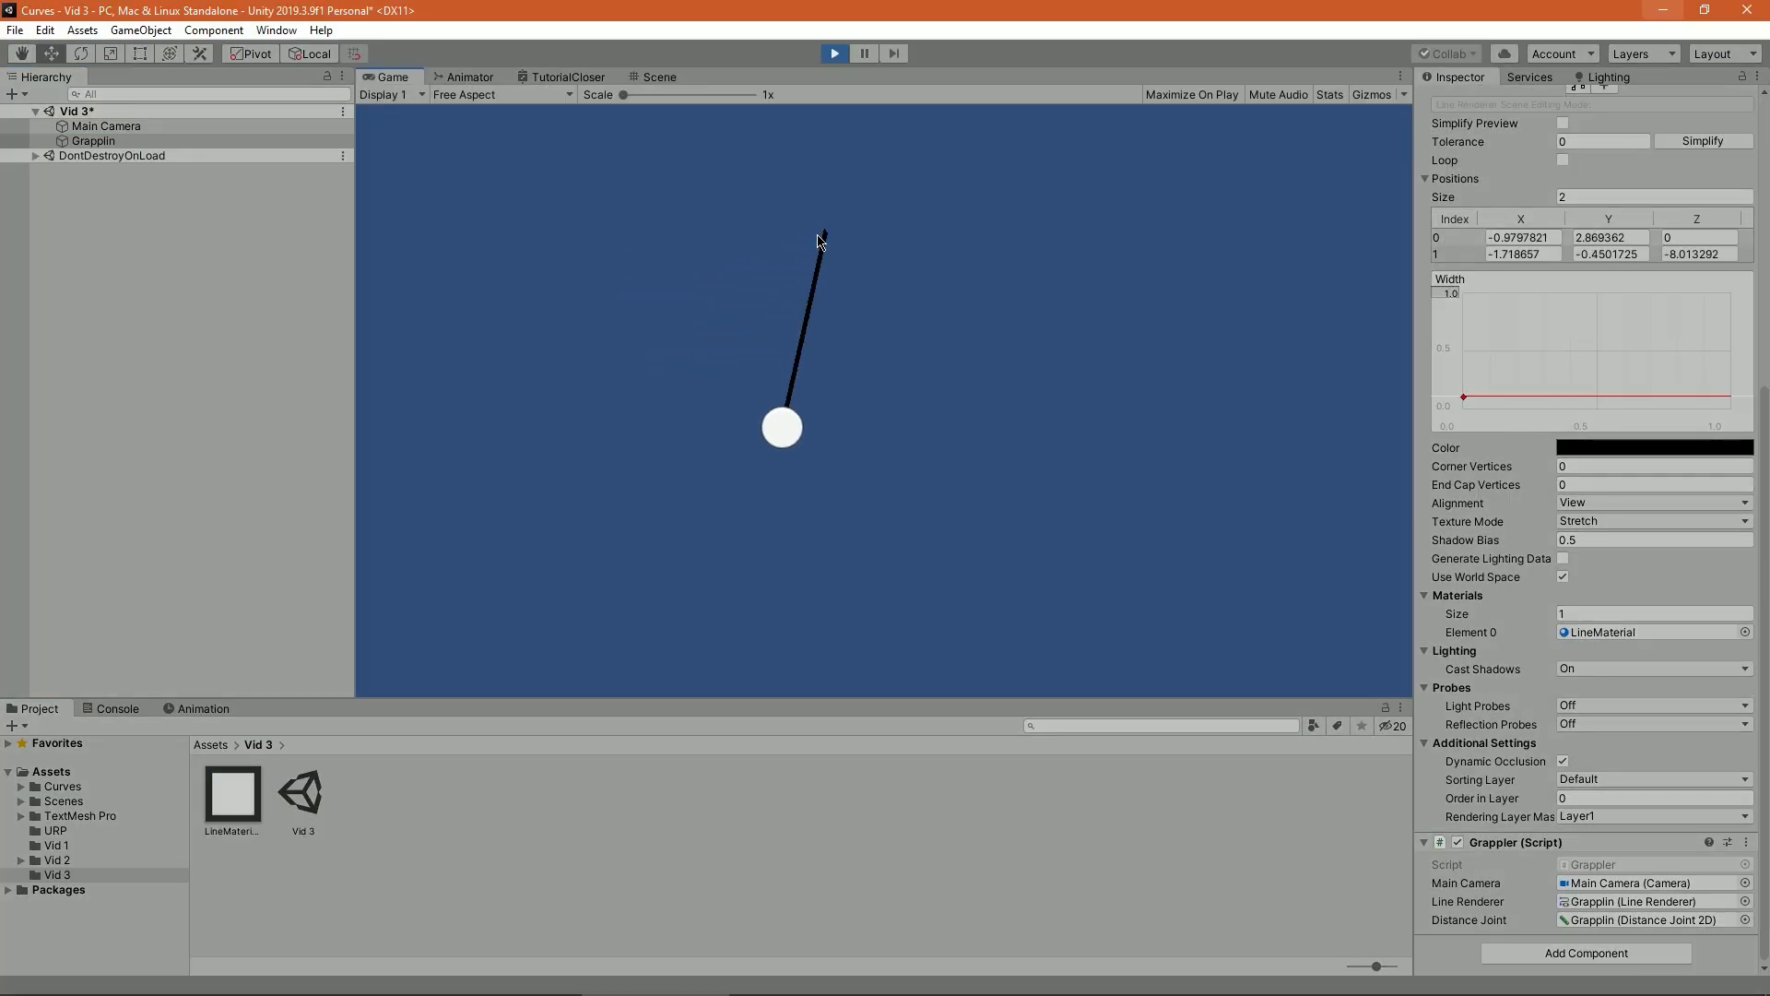
{"action": "left_click", "coordinate": [834, 53]}
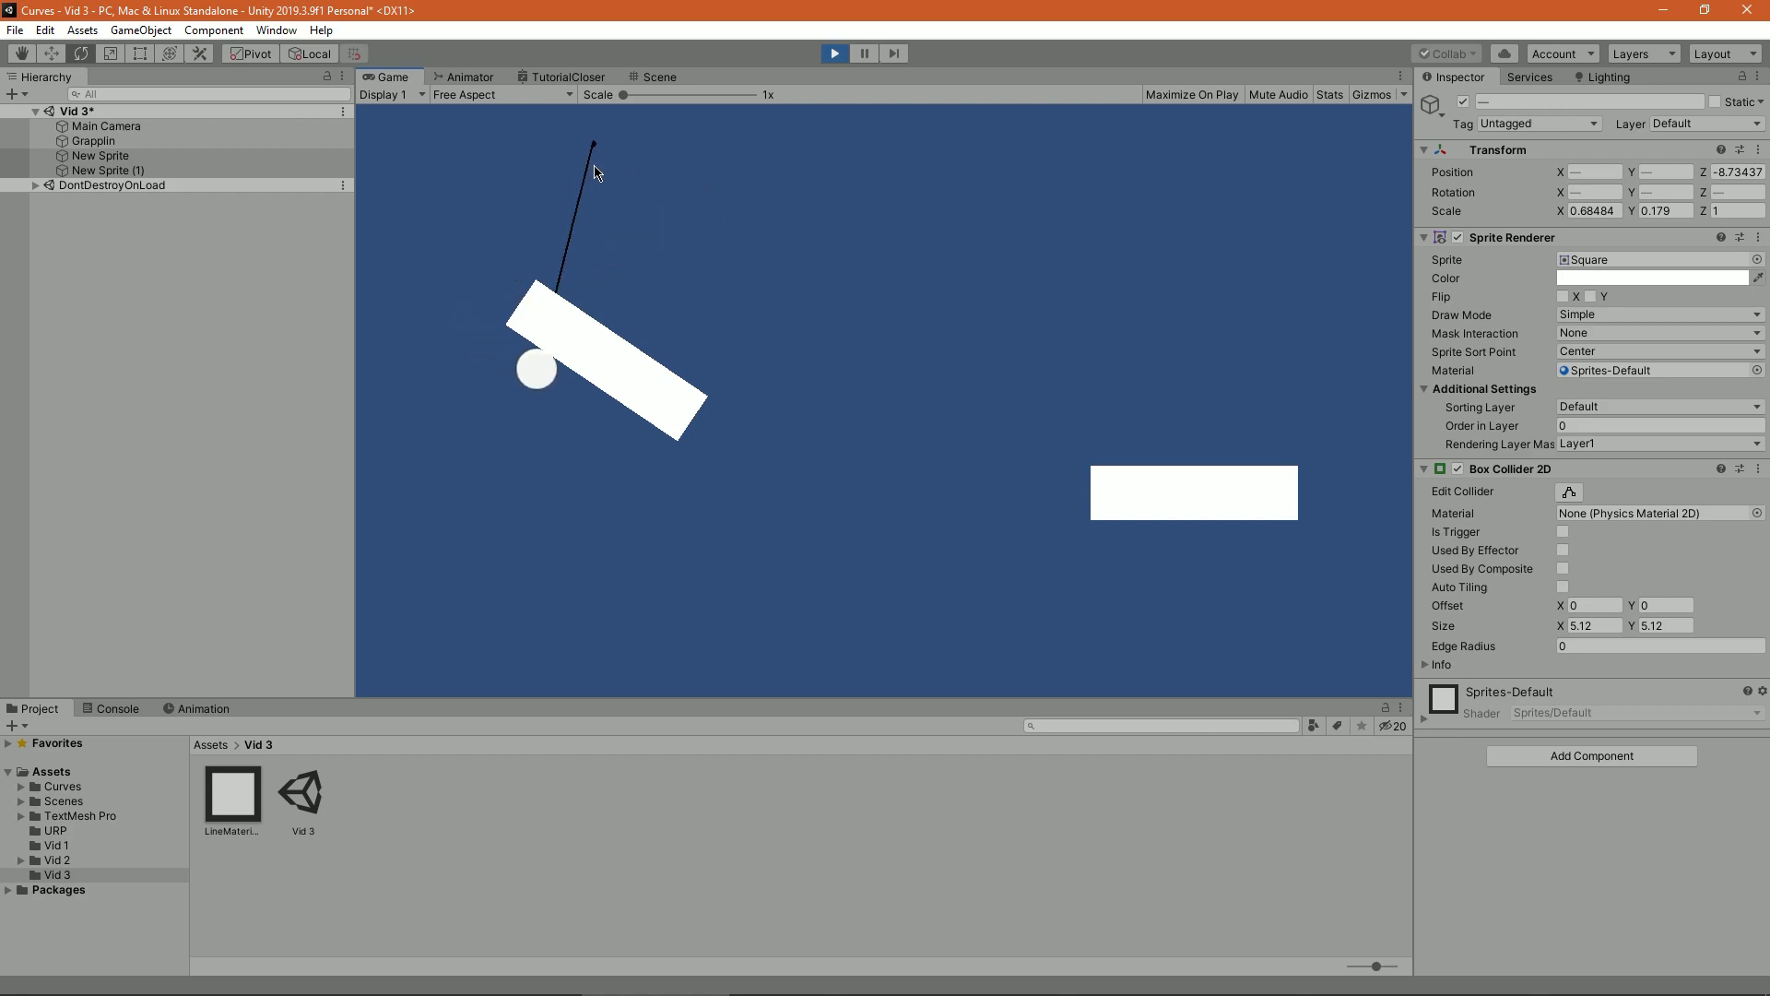